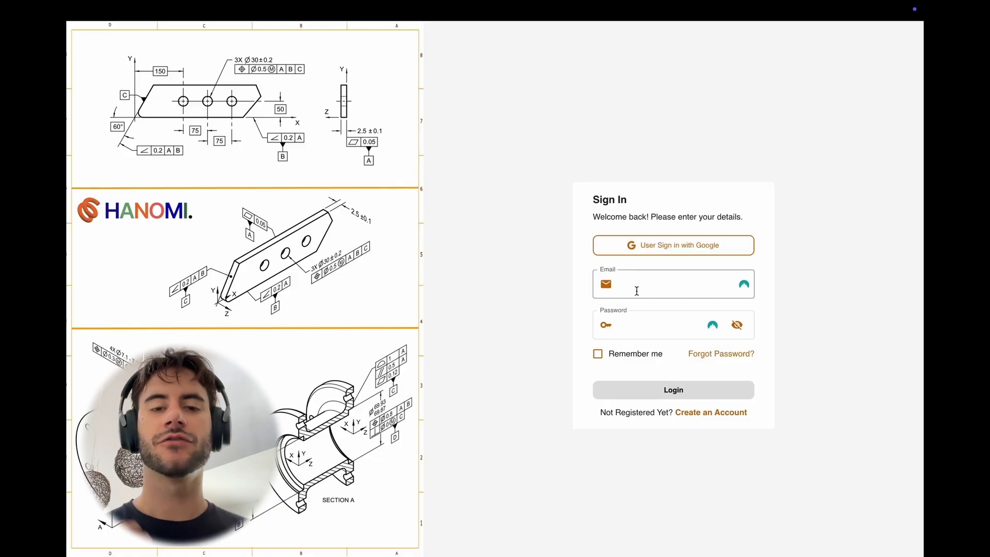
# Sign in to the Hanomi account to reach the Projects dashboard.
pyautogui.click(673, 389)
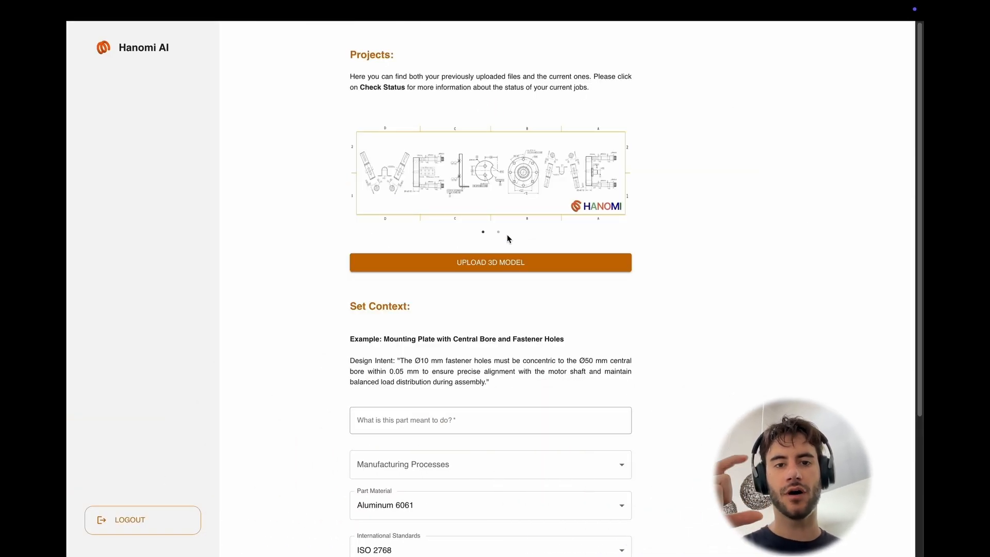
# Upload OPB-004 - Oscillation Pivot Block.step and describe it as an oscillating mechanism converting rotary motion.
pyautogui.scroll(-3)
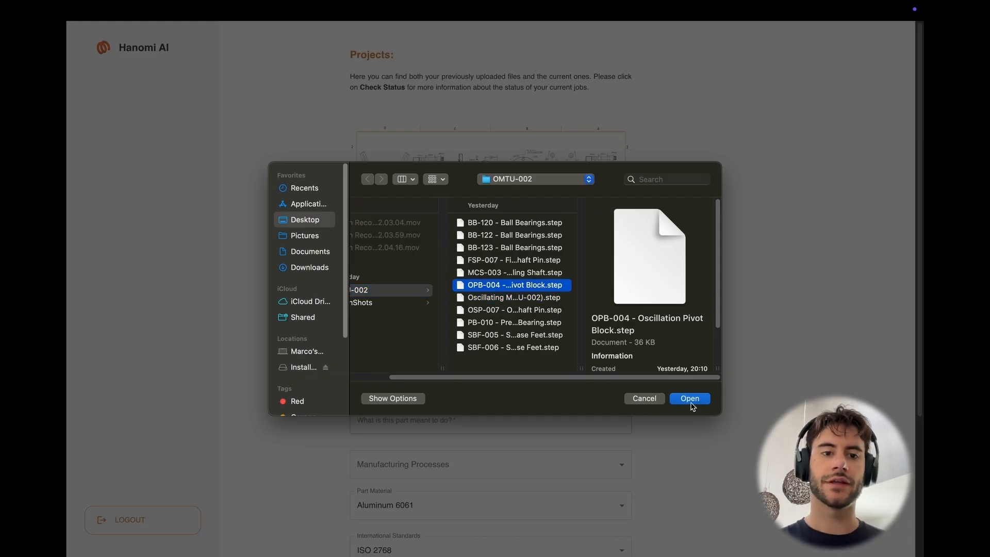
pyautogui.click(689, 398)
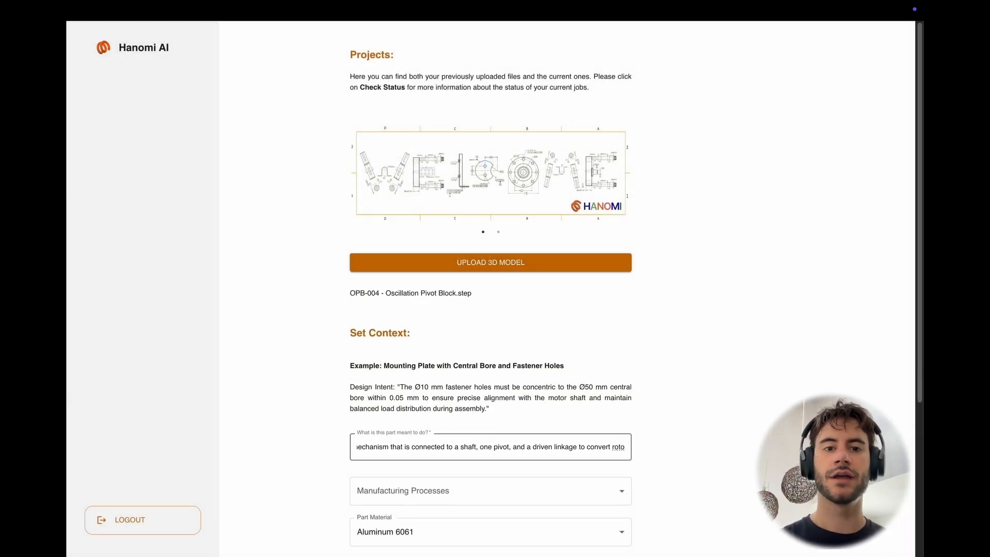
# Choose CNC Machining 3-axis, Aluminum 7075 and ASME Y14.5, and enable adding an assembly file.
pyautogui.scroll(-3)
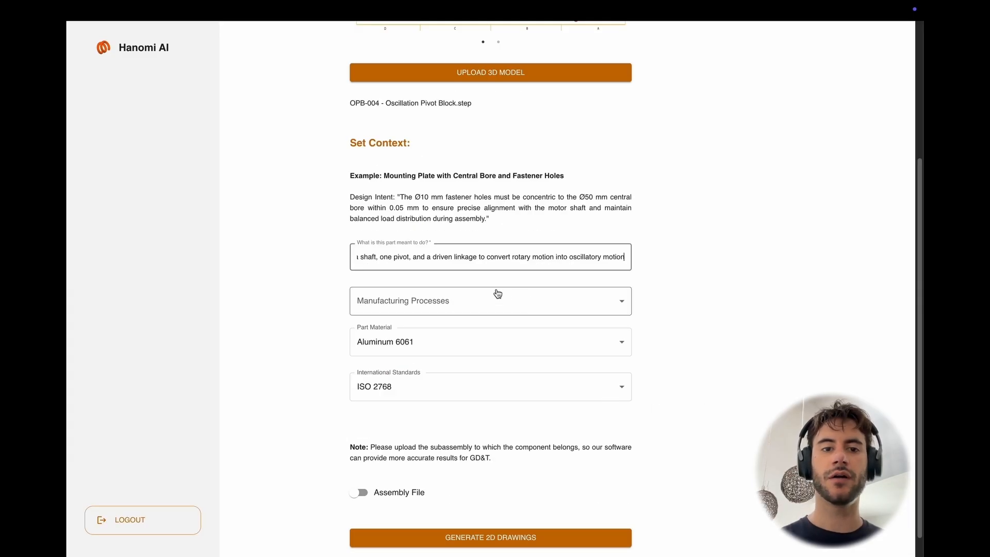
pyautogui.click(490, 300)
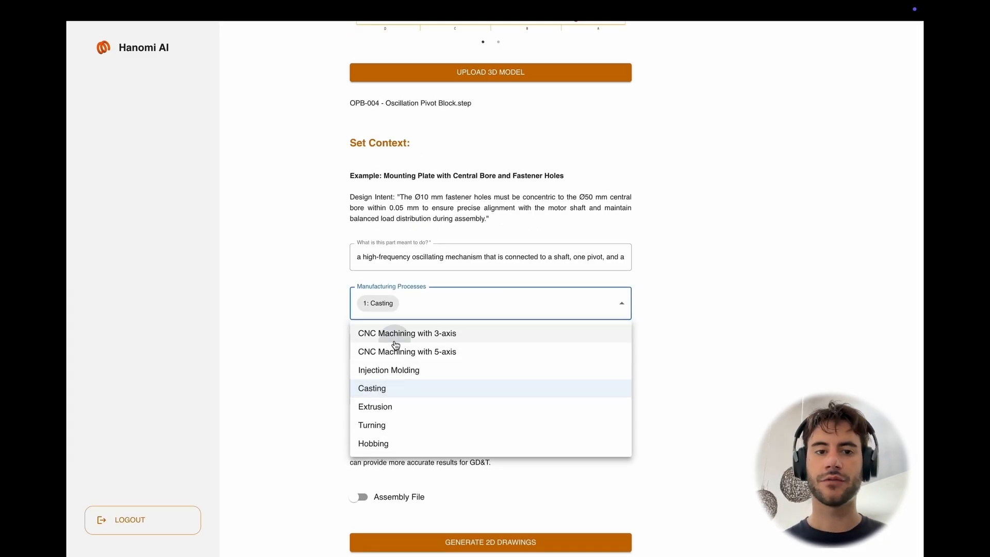
pyautogui.click(406, 333)
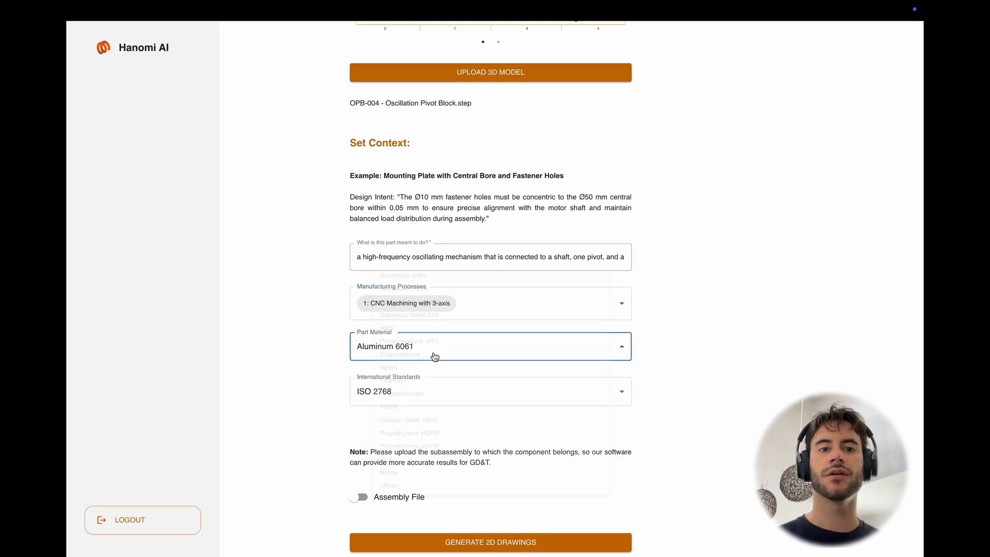
pyautogui.click(391, 346)
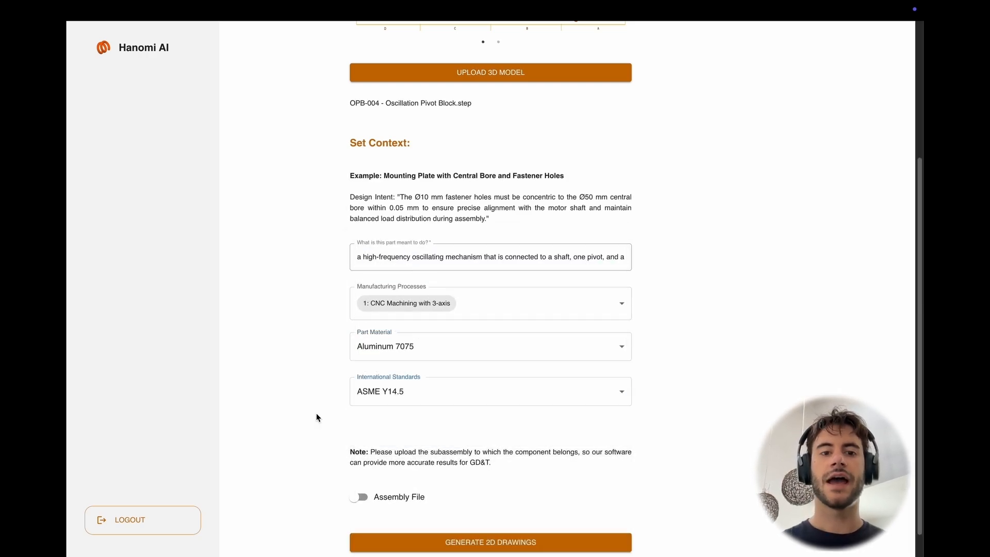
pyautogui.click(359, 499)
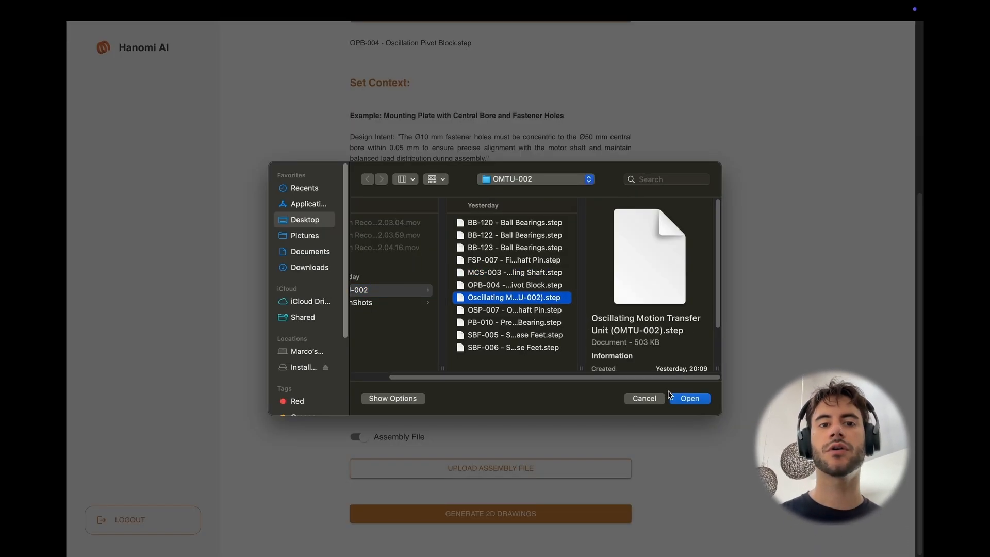
# Upload the OMTU-002 assembly, generate the drawings and open the pivot block's 2D drawing.
pyautogui.click(689, 398)
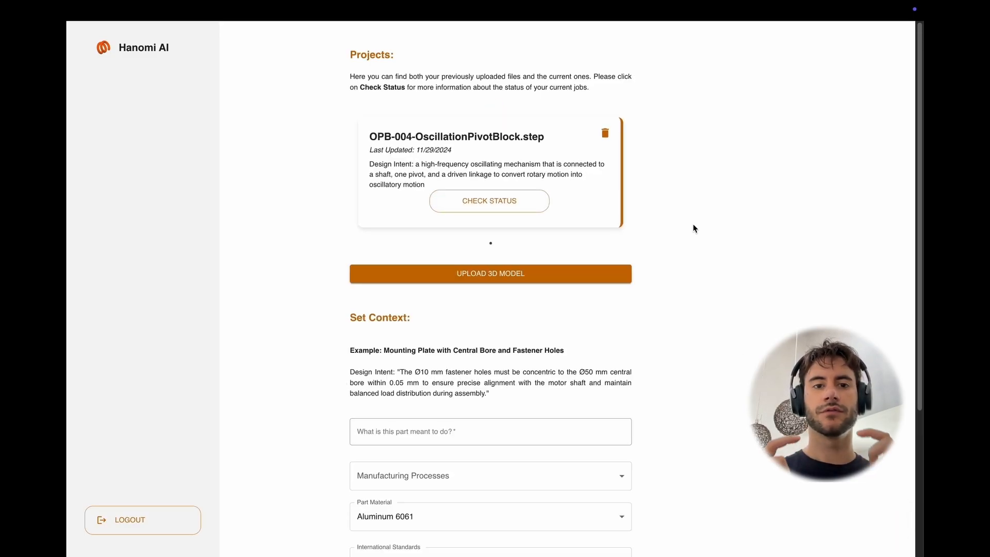
pyautogui.click(604, 133)
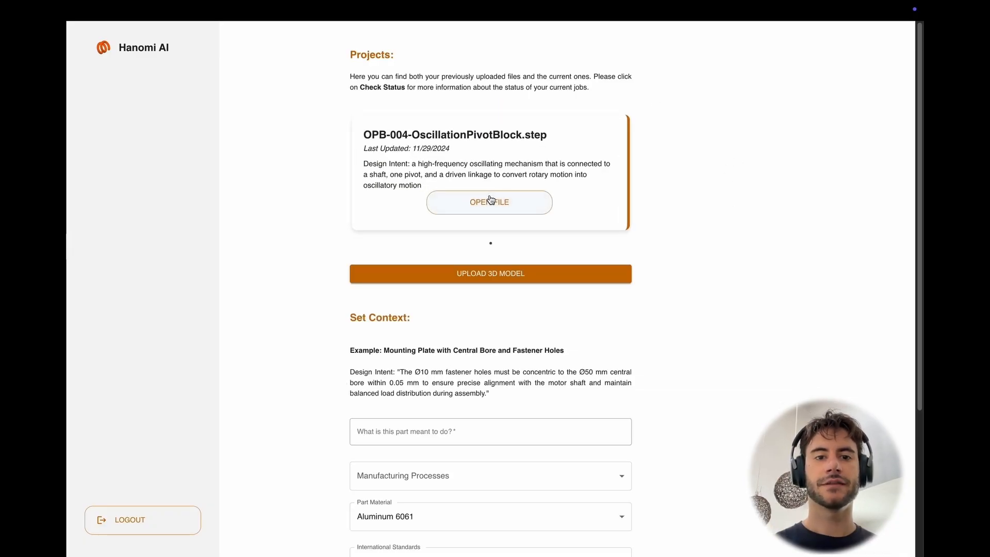
pyautogui.click(489, 203)
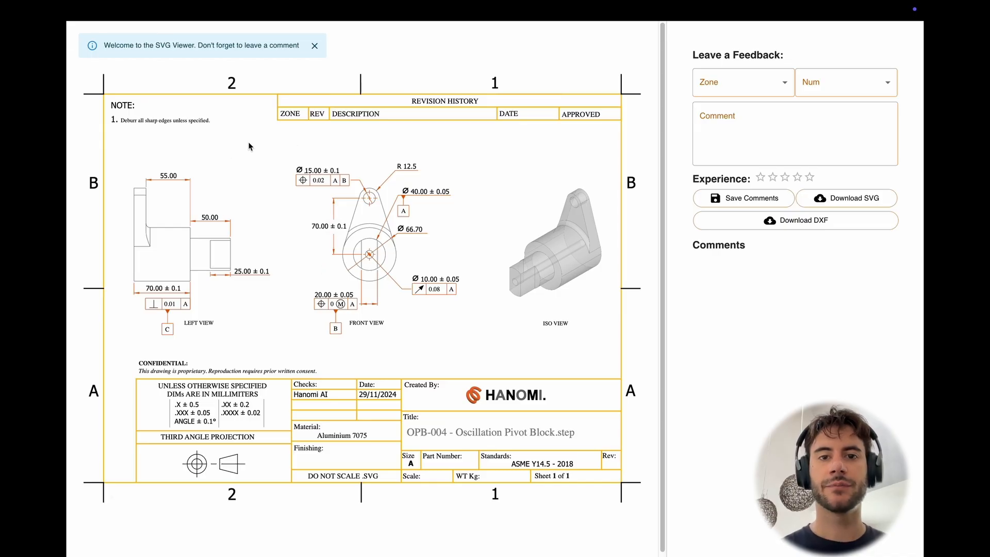
# Dismiss the SVG Viewer welcome notice to ready the Comment box.
pyautogui.click(794, 133)
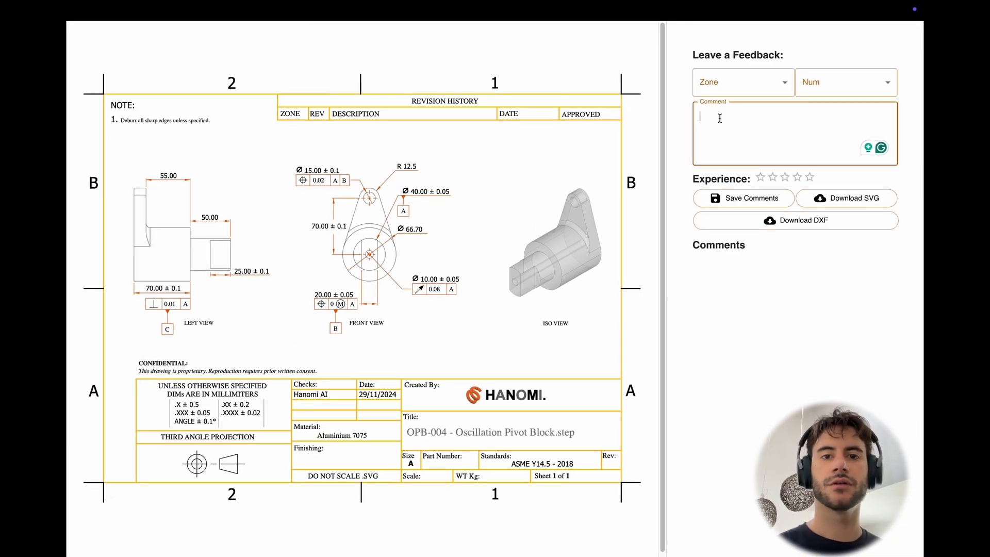
# Save a zone B1 comment asking for the A datum with material boundary conditions to save costs.
pyautogui.write('I want the A datum to become a feature with material boundary co')
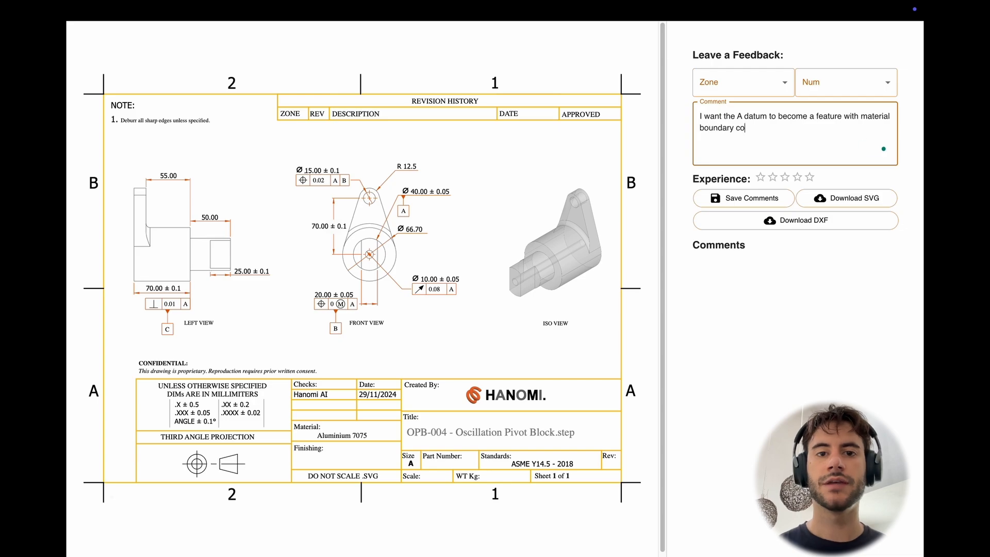
pyautogui.click(742, 83)
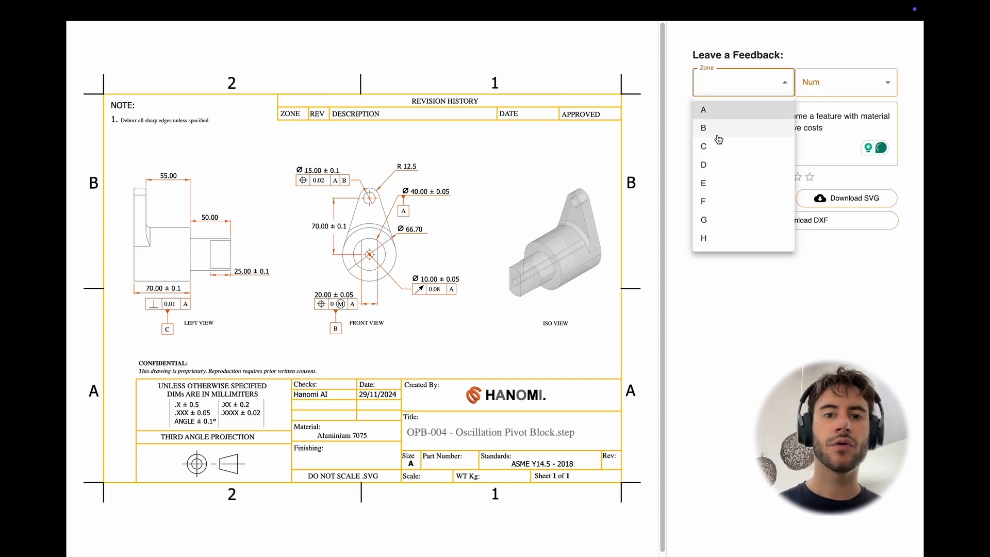
pyautogui.click(702, 127)
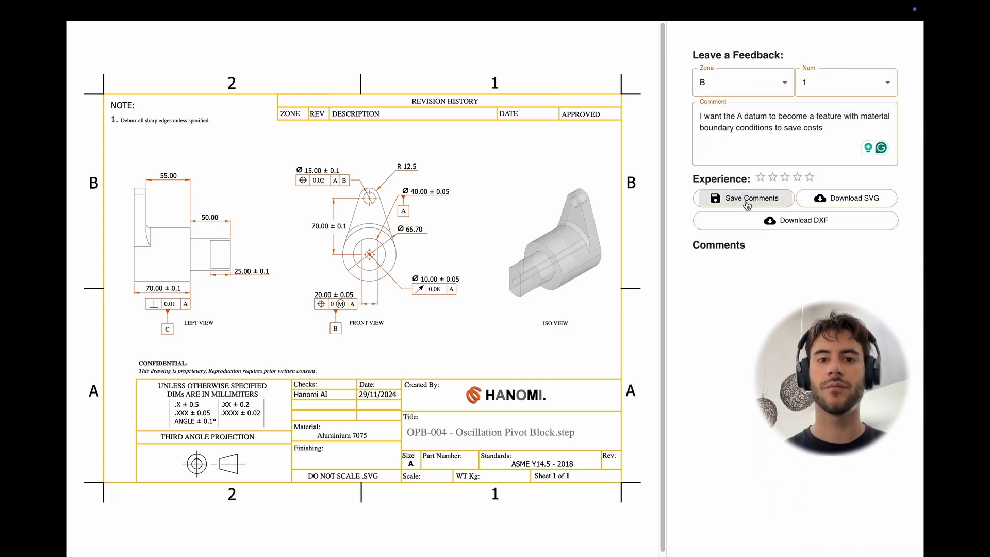
pyautogui.click(744, 198)
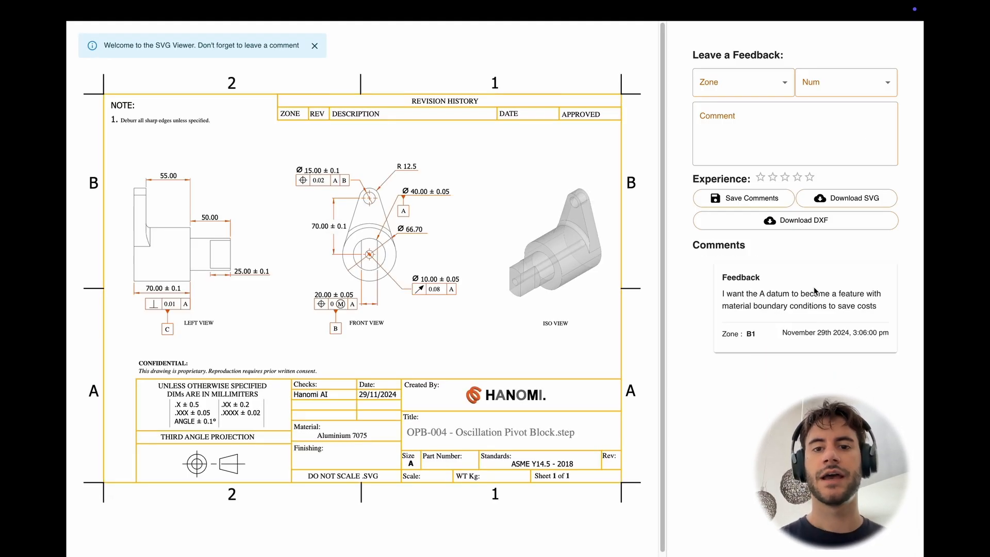
# Rate the drawing five stars and download it as an SVG into Downloads.
pyautogui.click(818, 177)
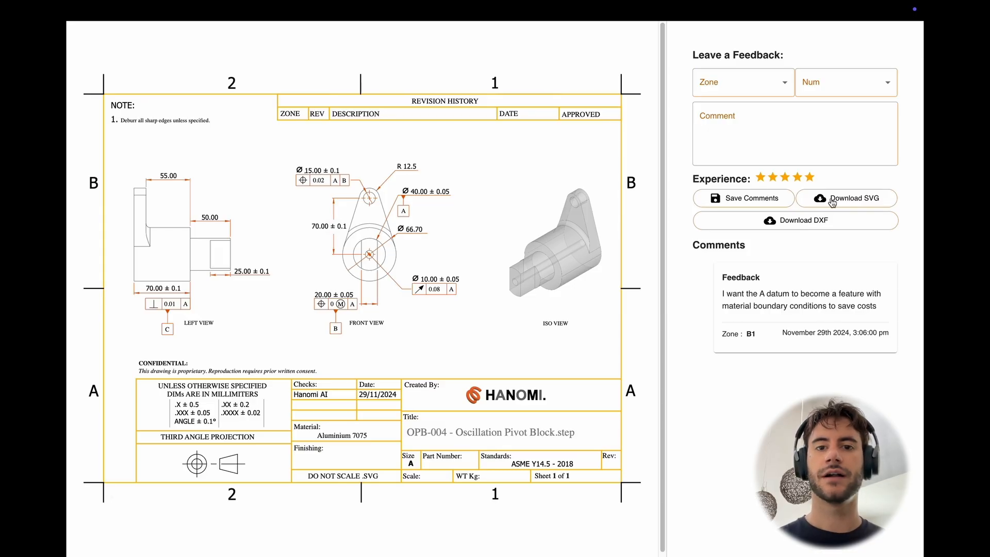
pyautogui.click(846, 198)
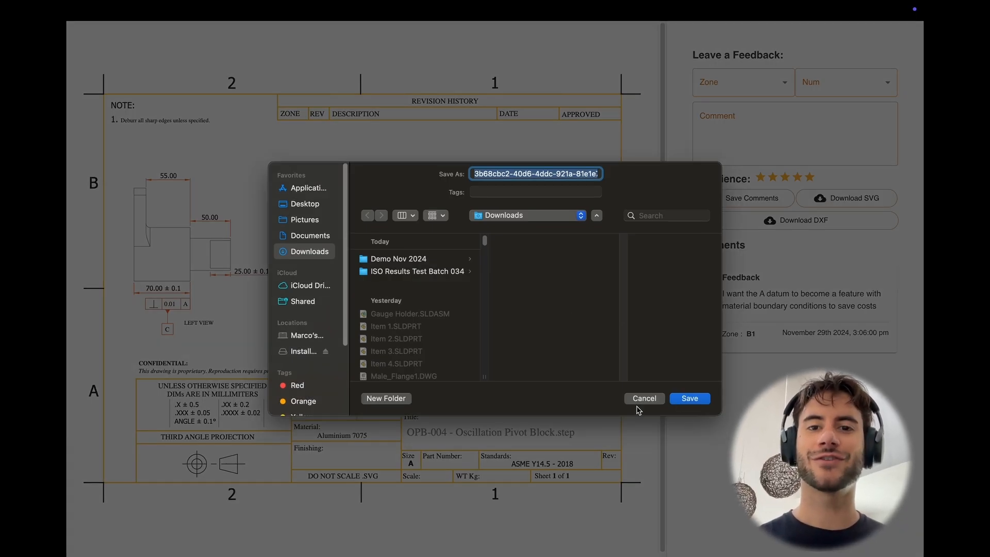
pyautogui.click(689, 398)
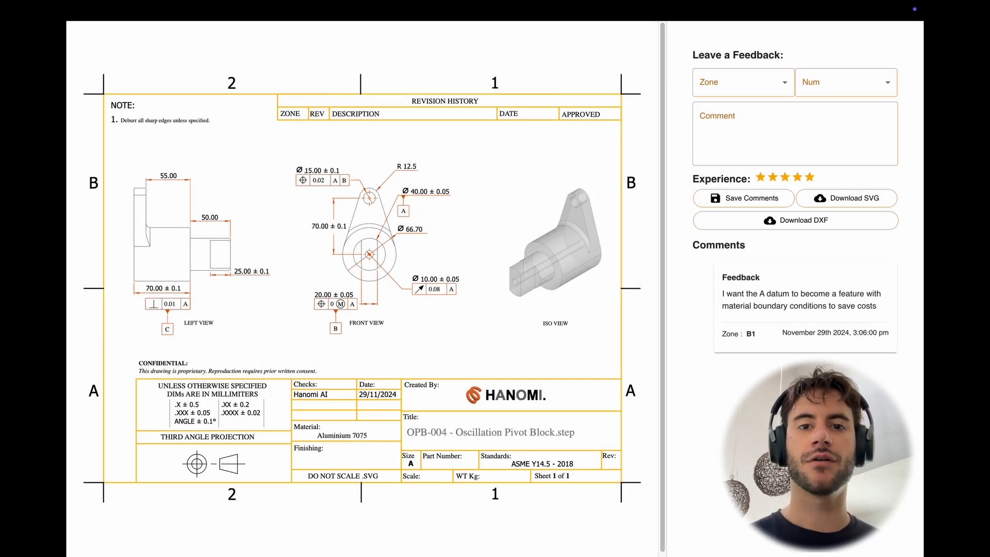